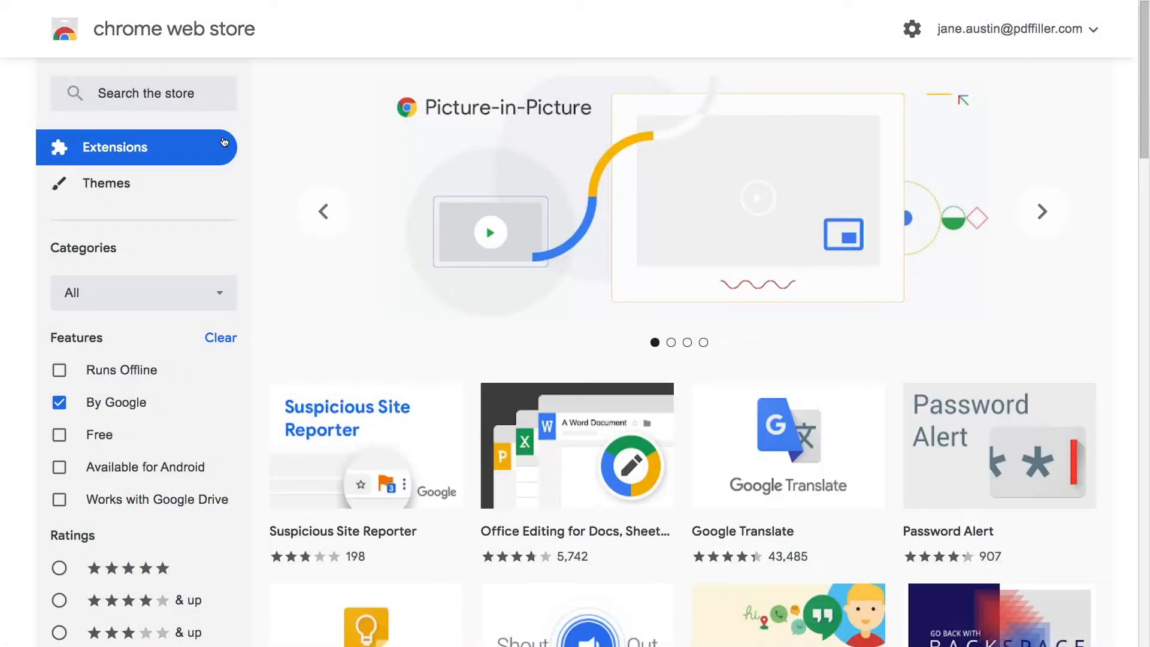
# Step: Find pdfFiller in the store and add the PDF Editor for Chrome extension
pyautogui.write('pdfFiller')
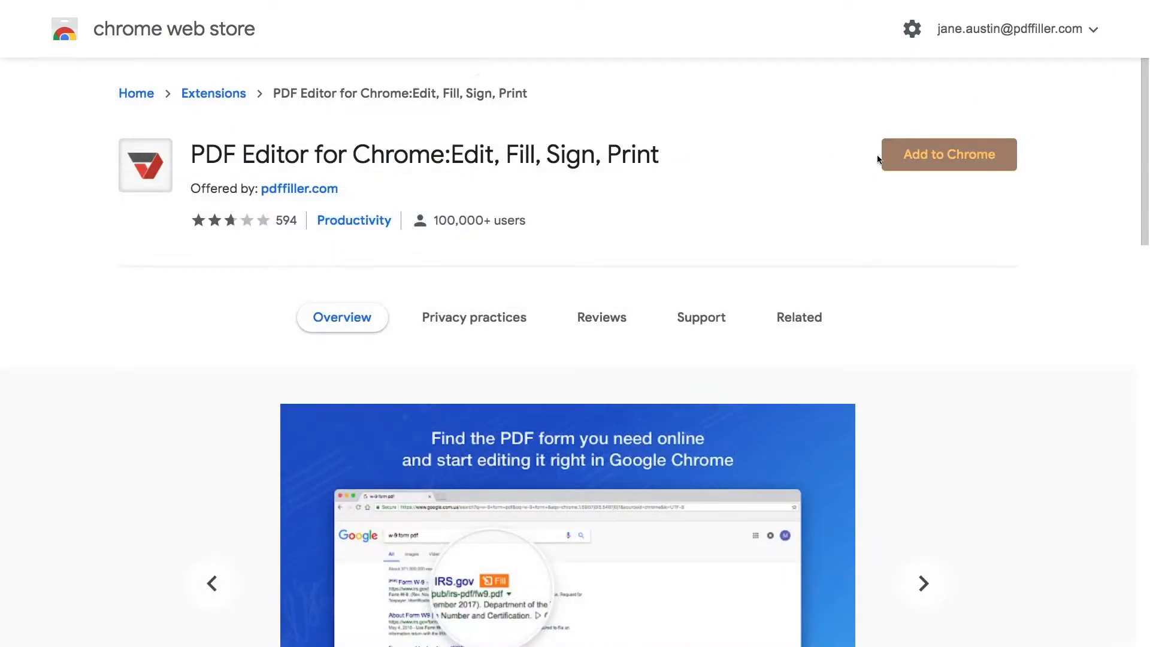
pyautogui.click(946, 154)
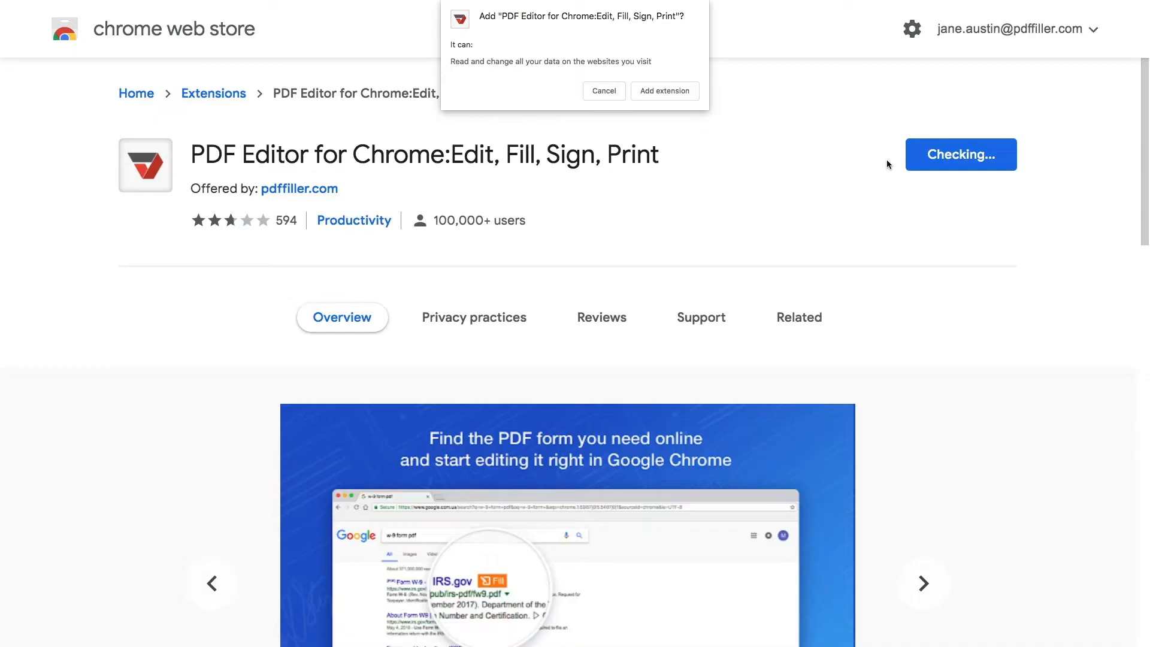
pyautogui.click(664, 91)
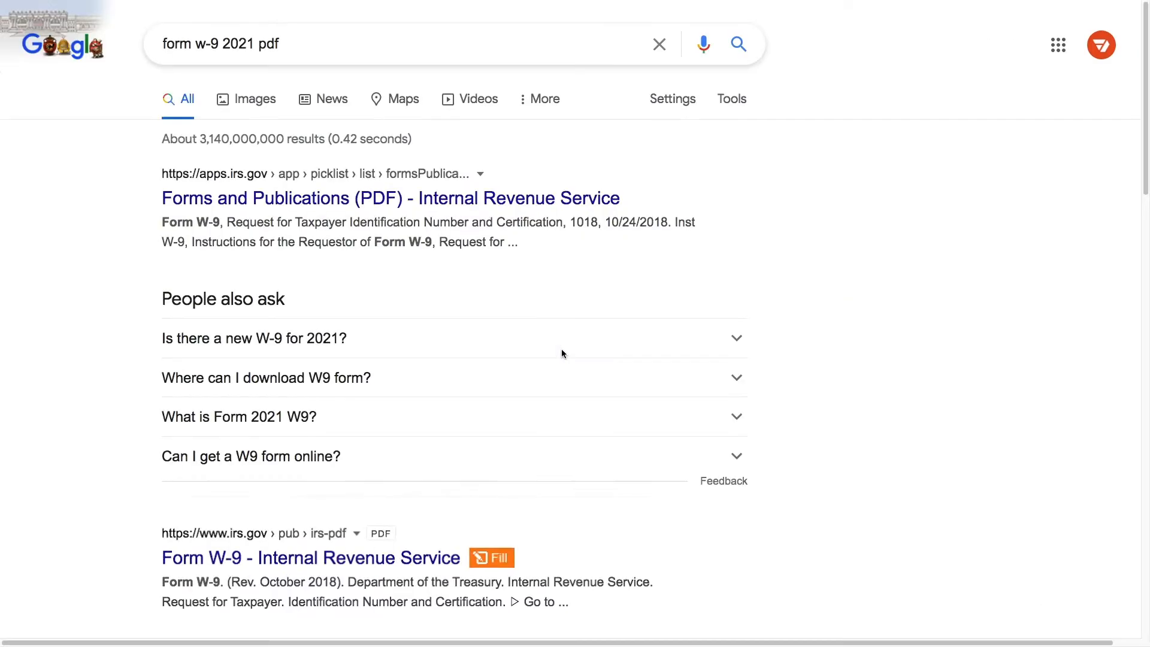
# Step: Use the Fill button on the IRS Form W-9 2021 result to open it in pdfFiller
pyautogui.scroll(-3)
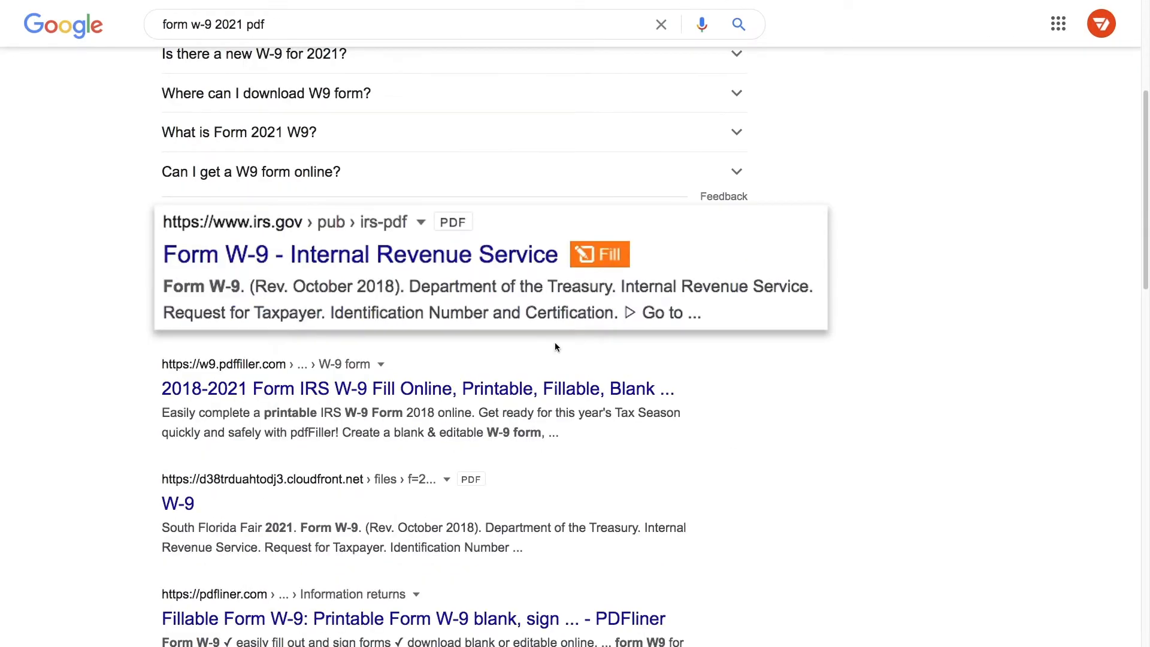
pyautogui.click(599, 254)
pyautogui.write('Jane')
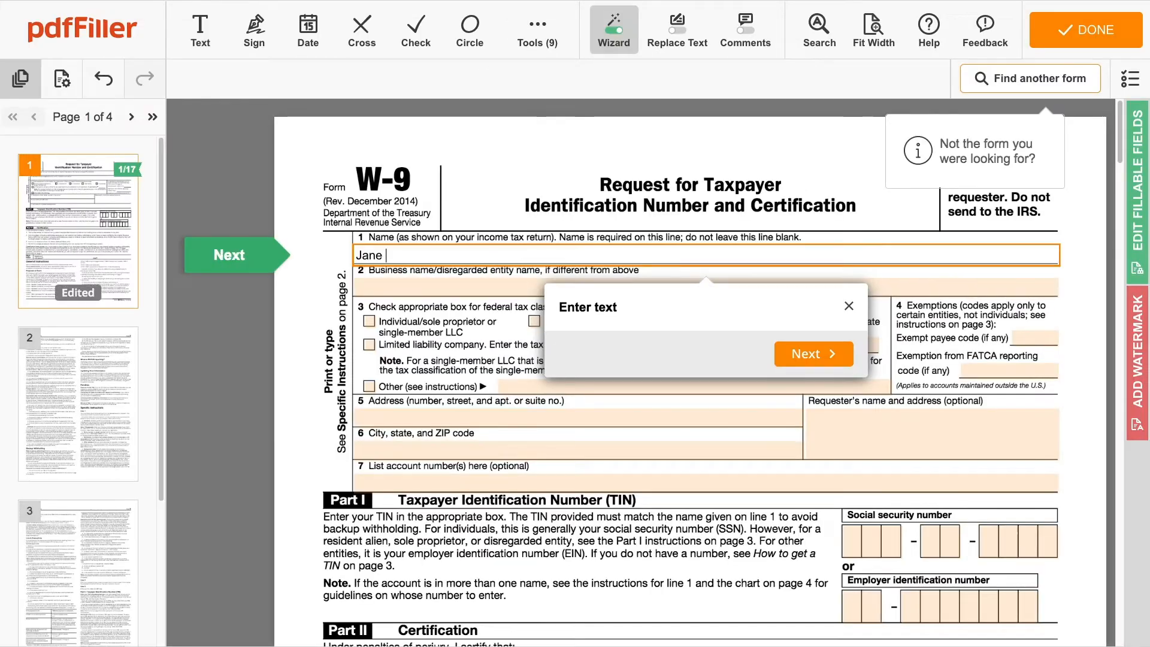
# Step: Highlight the TIN instructions paragraph in Part I and add a due-date sticky note
pyautogui.click(536, 29)
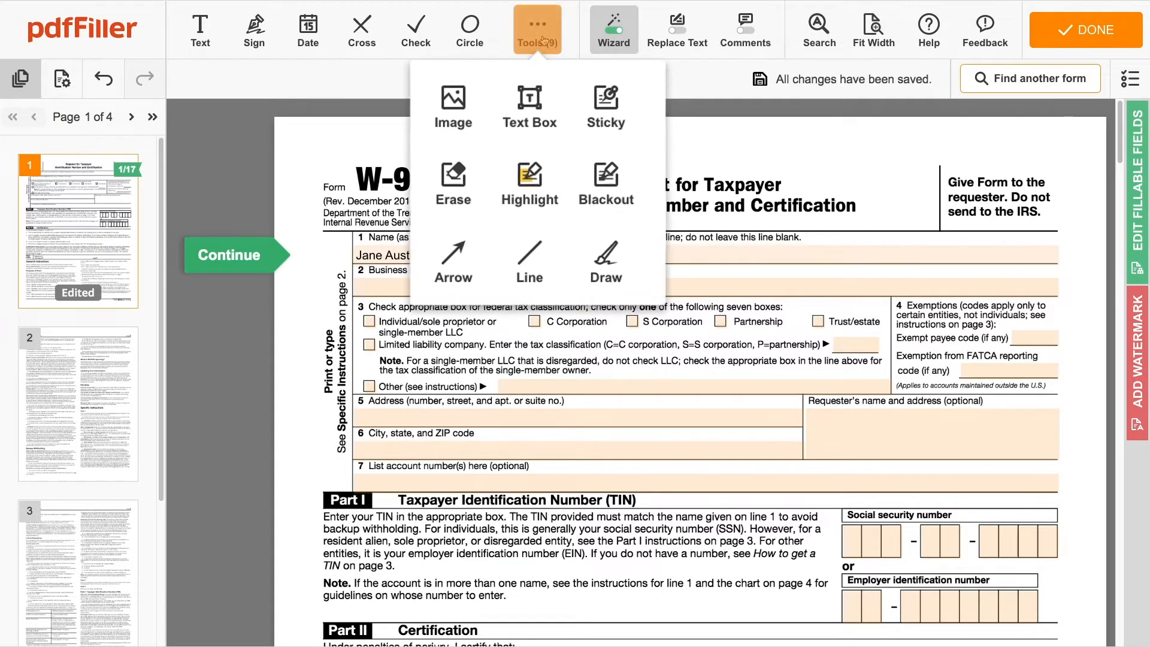
pyautogui.click(453, 182)
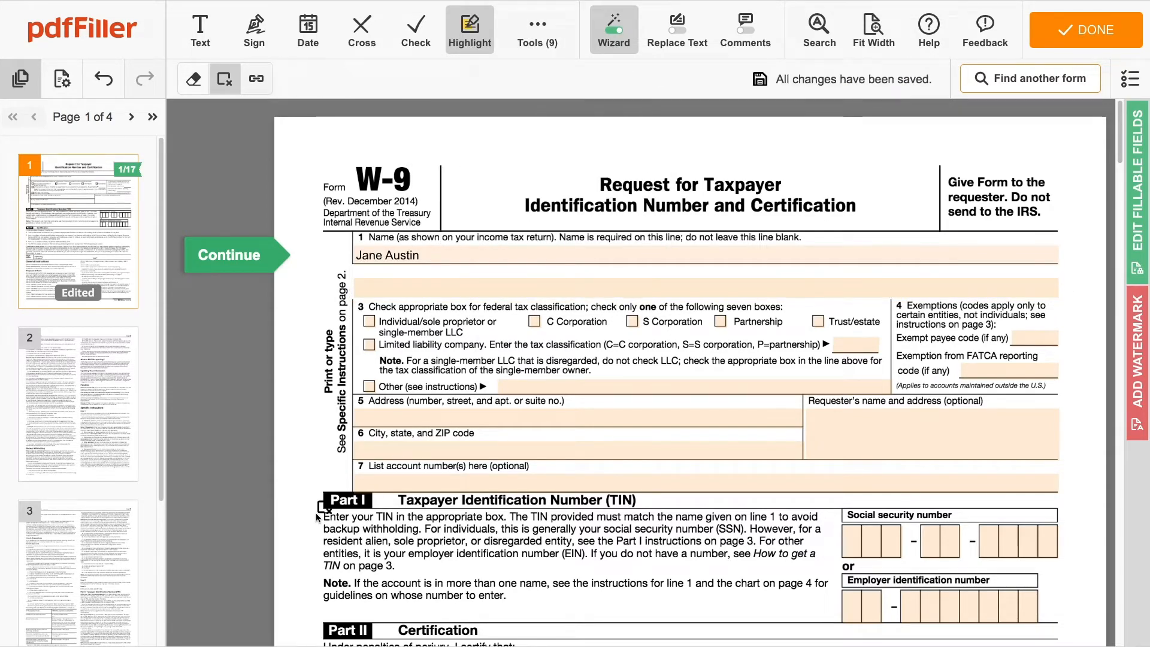
pyautogui.click(537, 29)
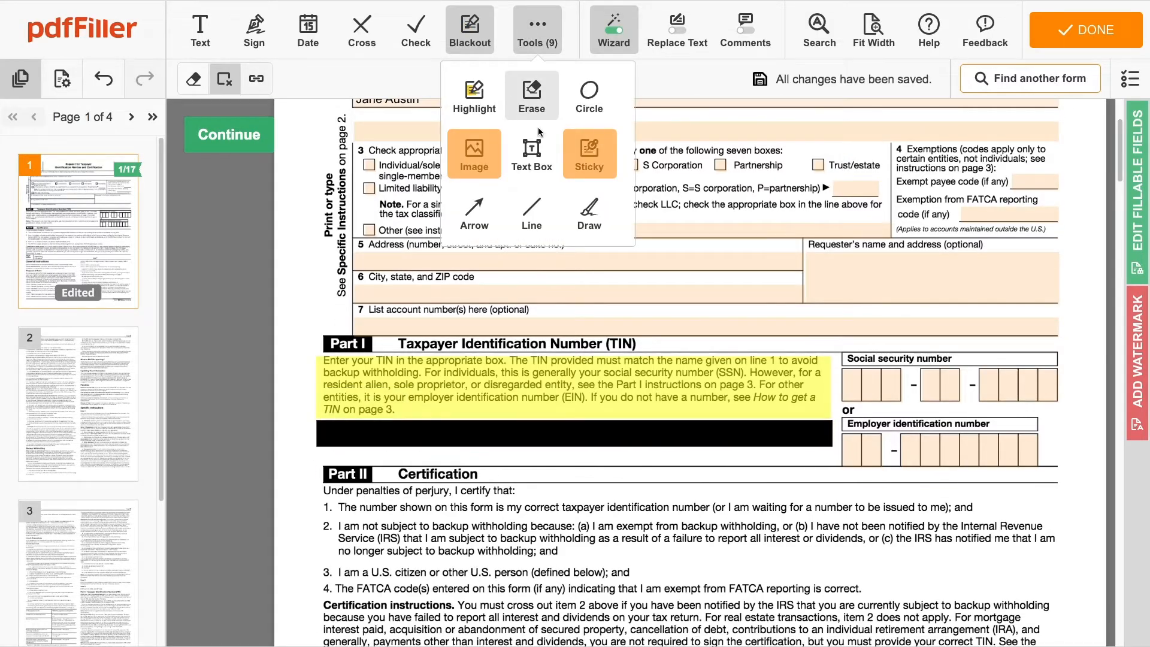
pyautogui.click(588, 152)
pyautogui.write('Due date 3/')
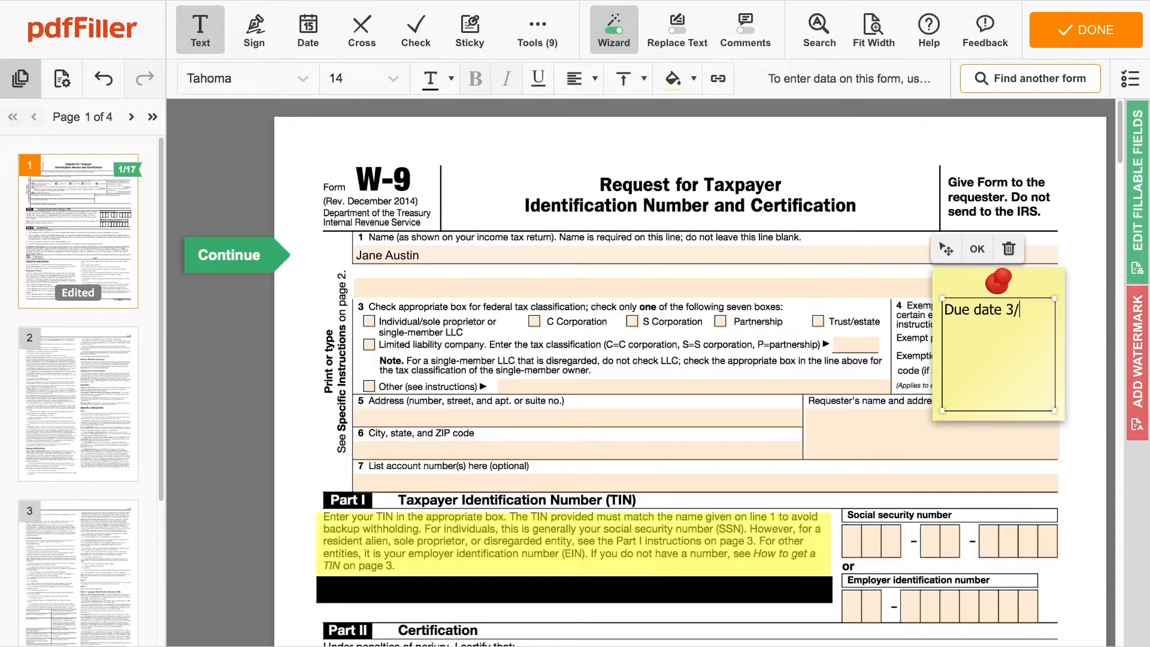
pyautogui.scroll(-3)
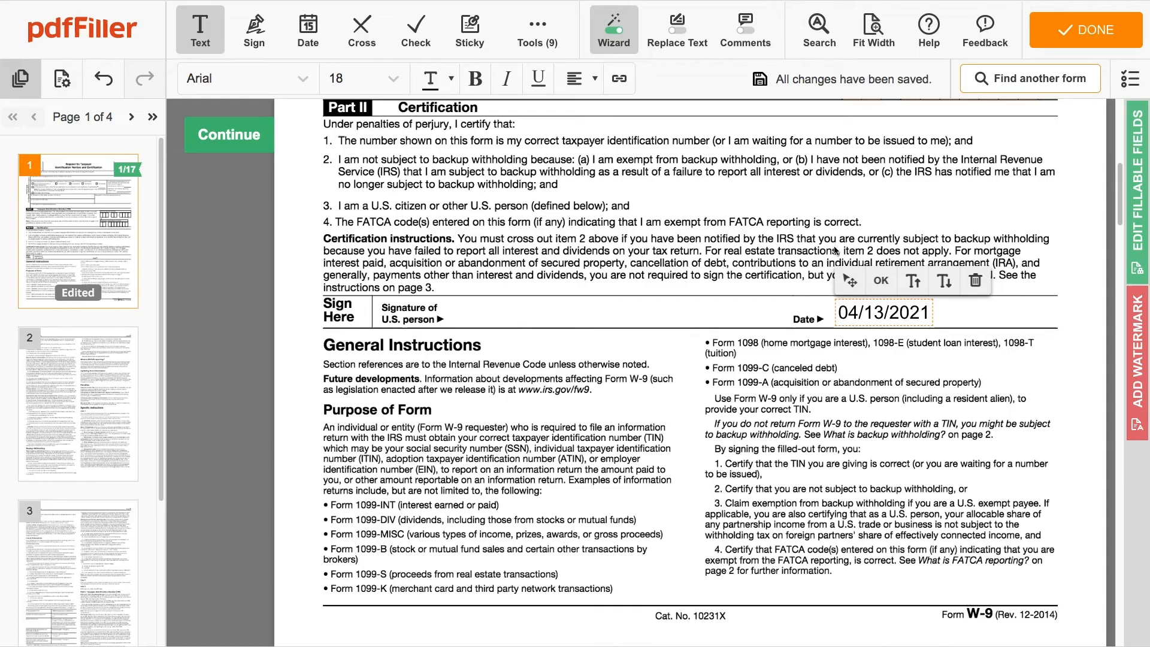
# Step: Place the saved handwritten Jane Austin signature on the form and confirm it
pyautogui.click(254, 29)
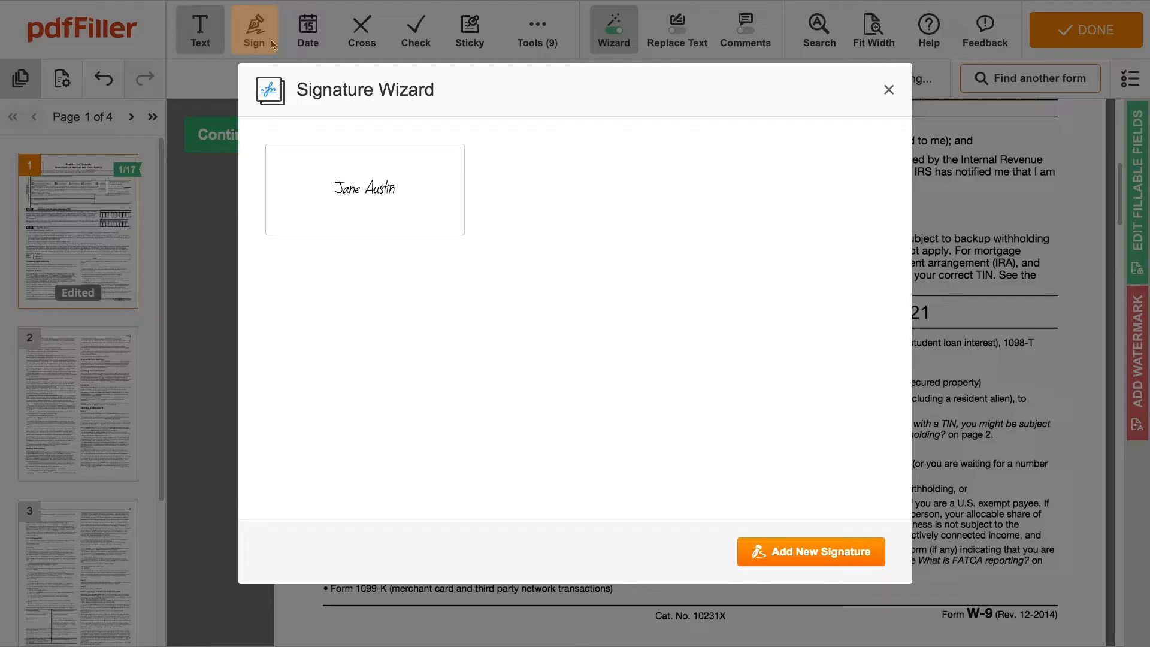
pyautogui.click(887, 90)
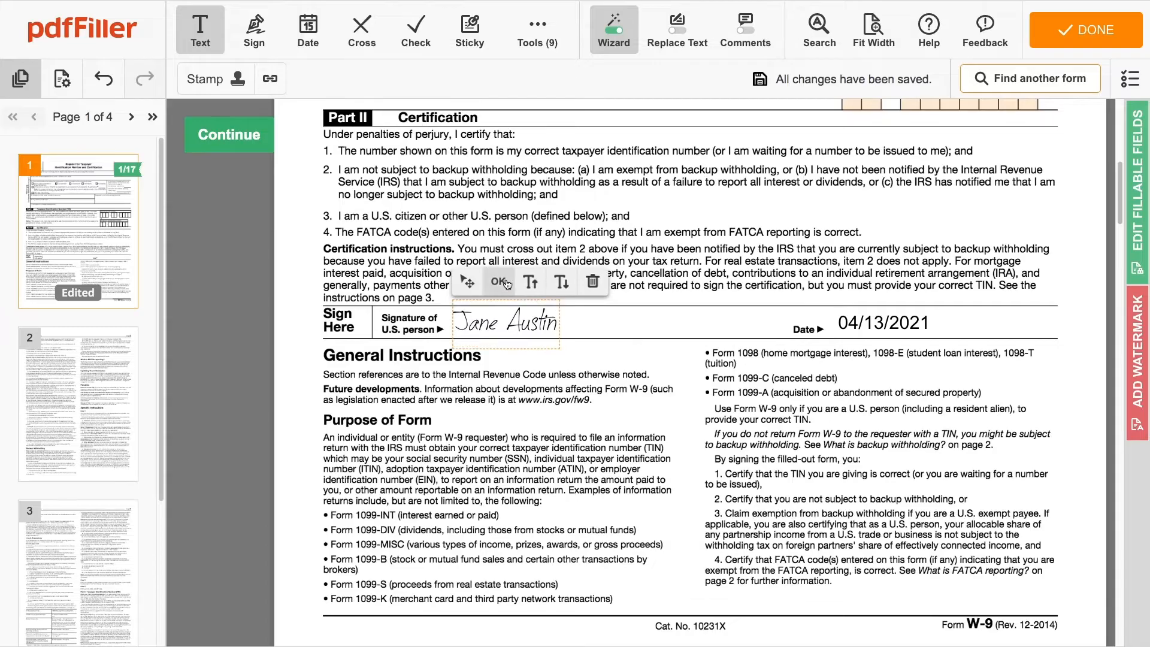
pyautogui.click(62, 79)
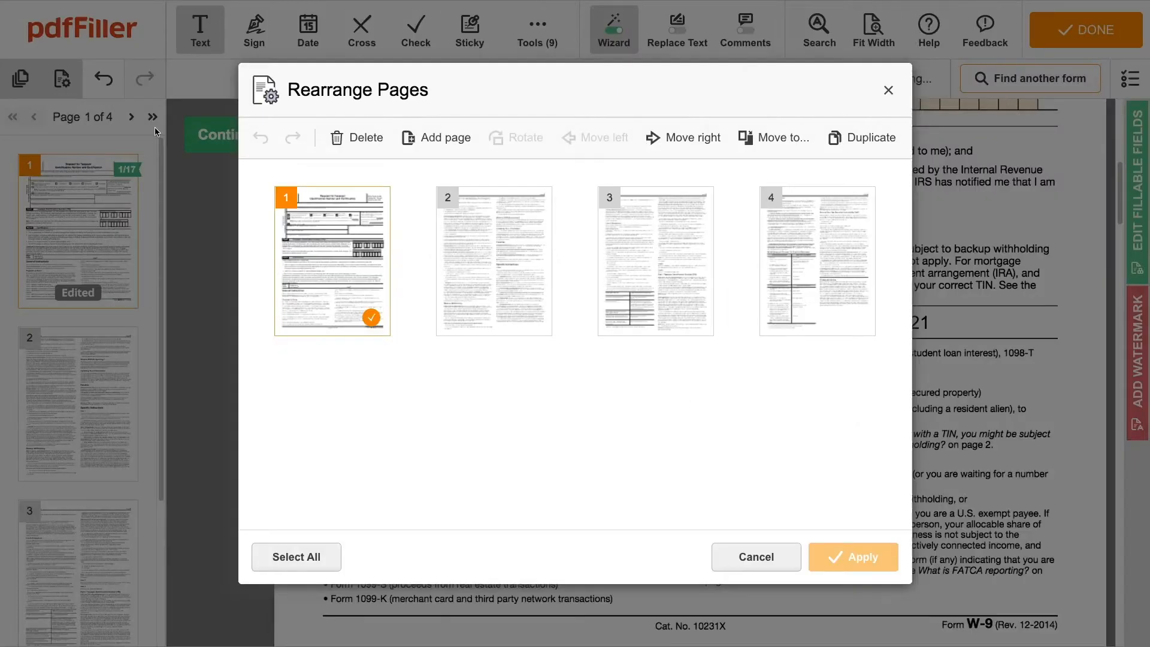
# Step: Remove pages 2–4 in Rearrange Pages and apply, leaving the form plus a blank page
pyautogui.click(295, 557)
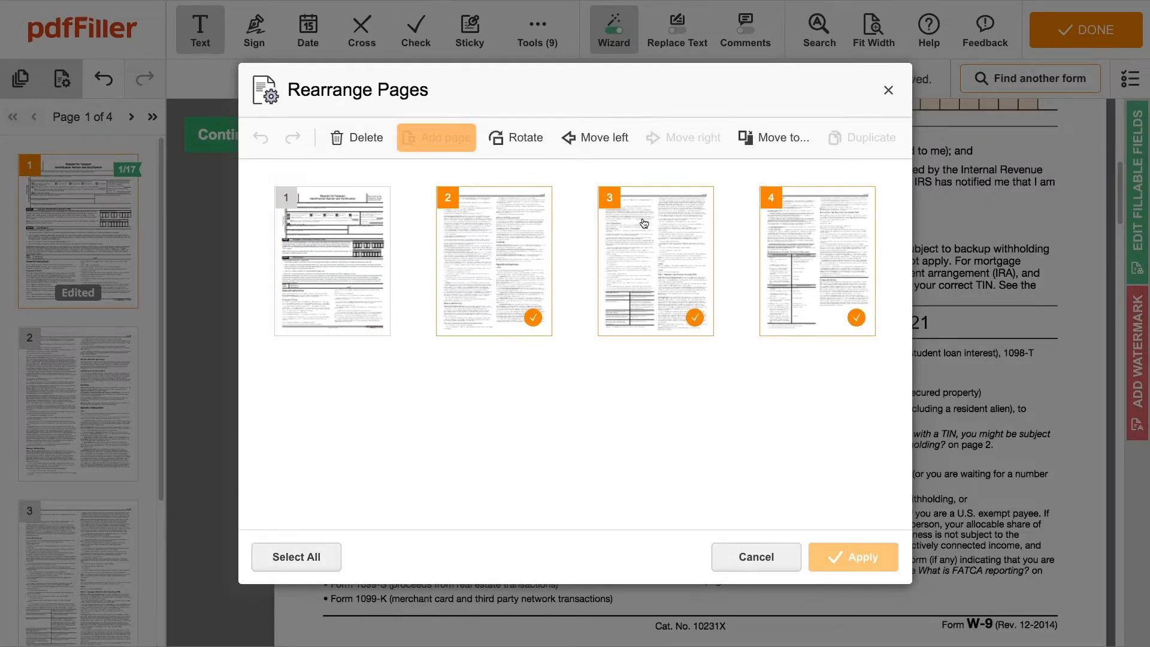
pyautogui.click(356, 136)
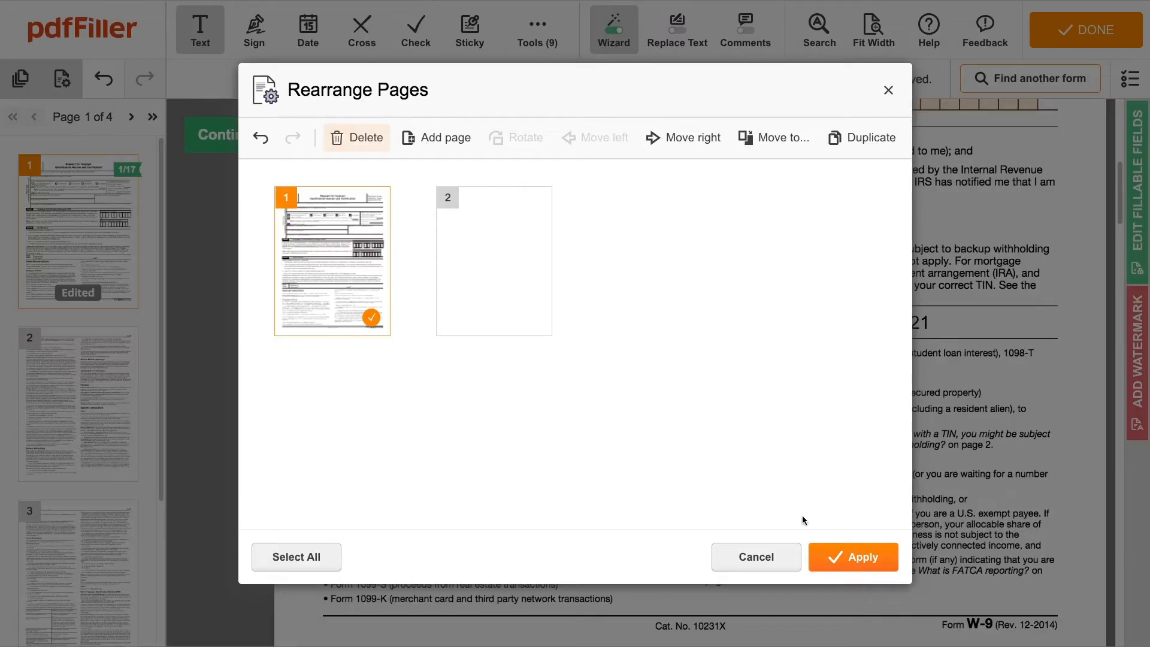
pyautogui.click(851, 556)
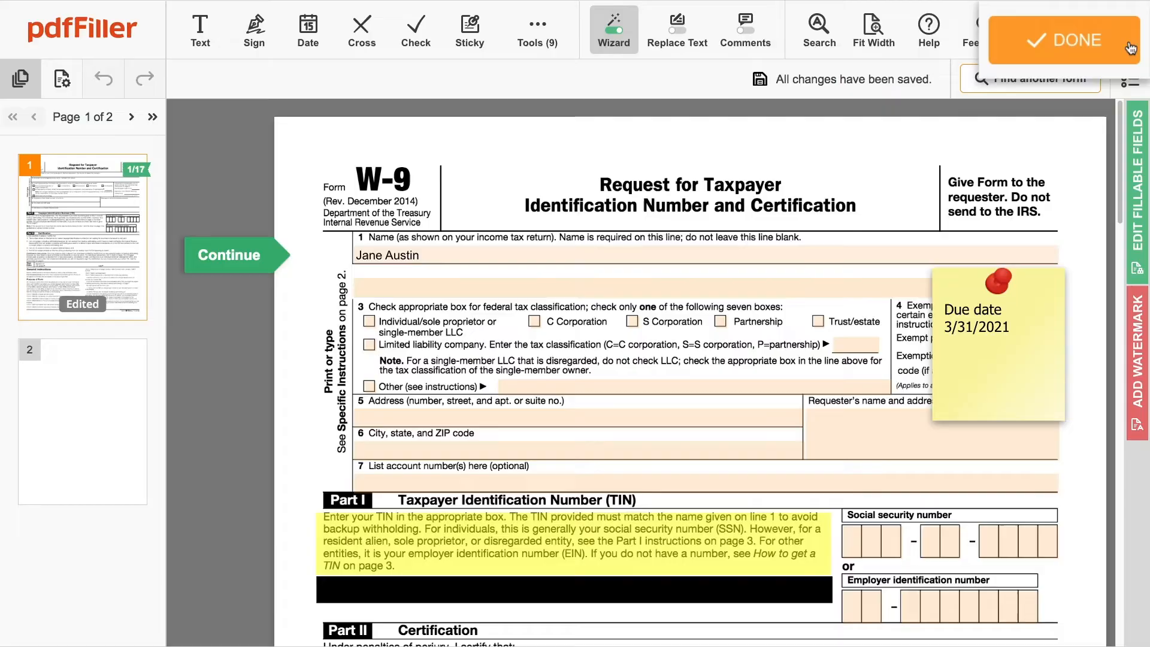
# Step: Finish with DONE so the edited W-9 saves as fw9(2).pdf on the dashboard
pyautogui.click(1085, 41)
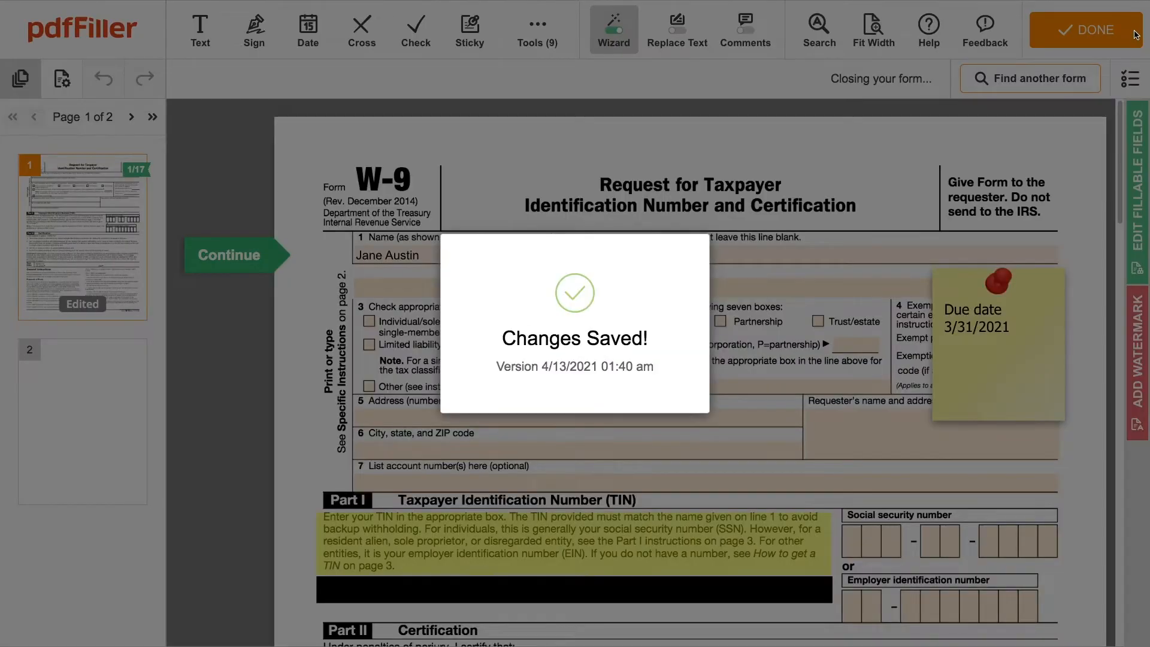
pyautogui.click(1088, 30)
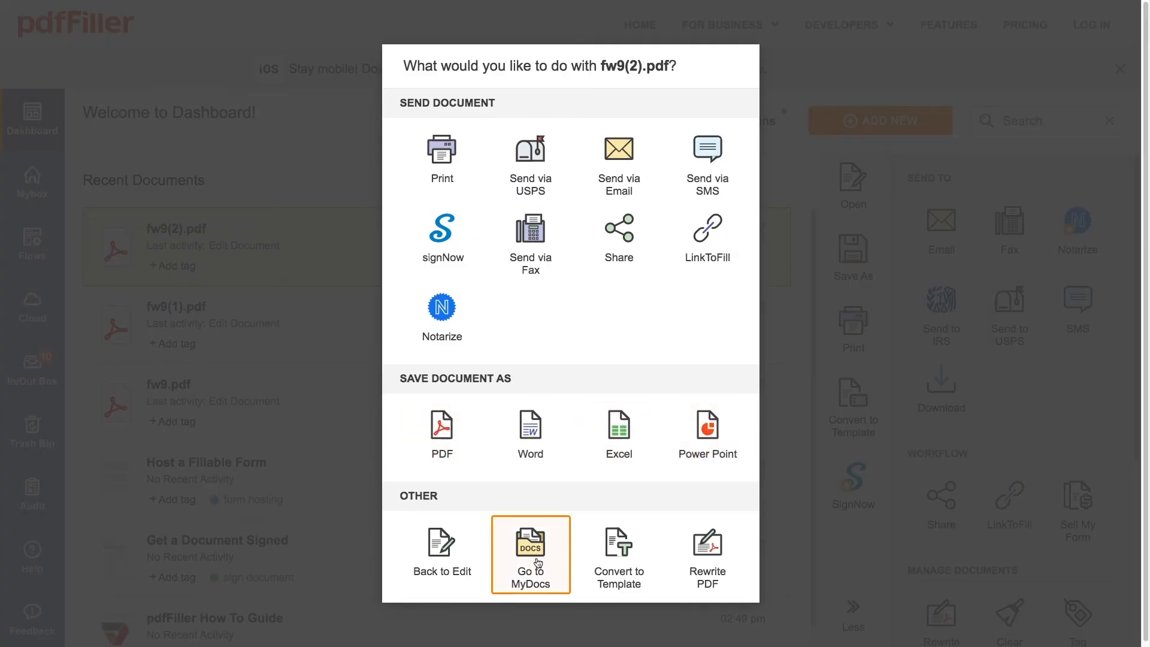
# Step: Head to MyDocs and create the free account using Google sign-in
pyautogui.click(531, 555)
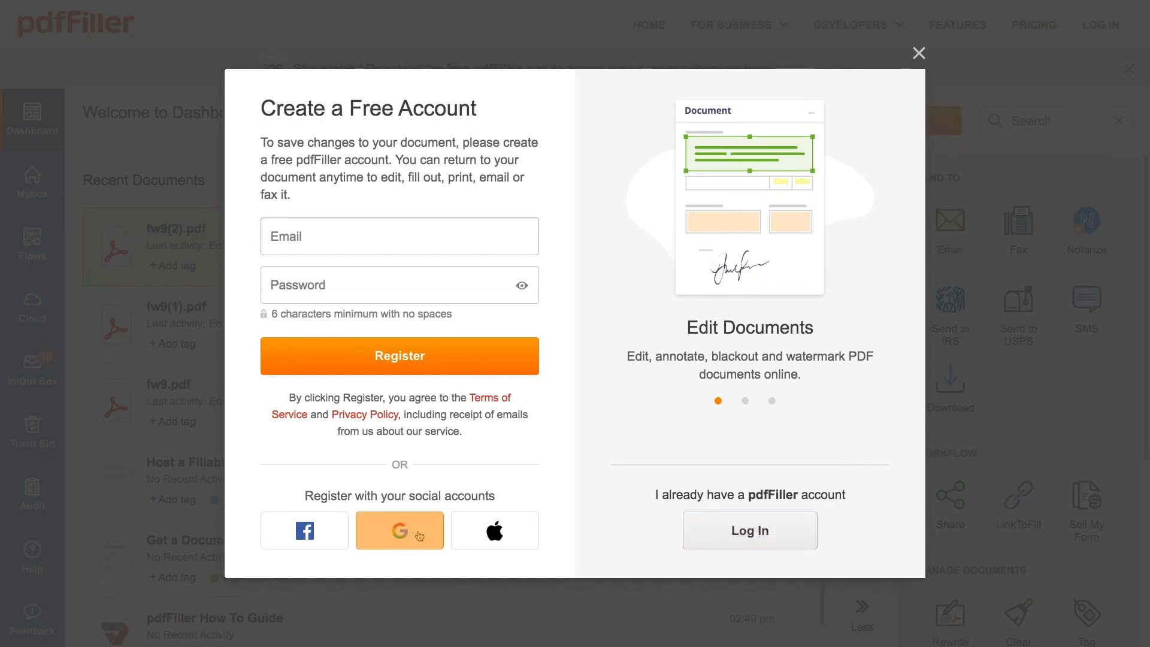
pyautogui.click(400, 531)
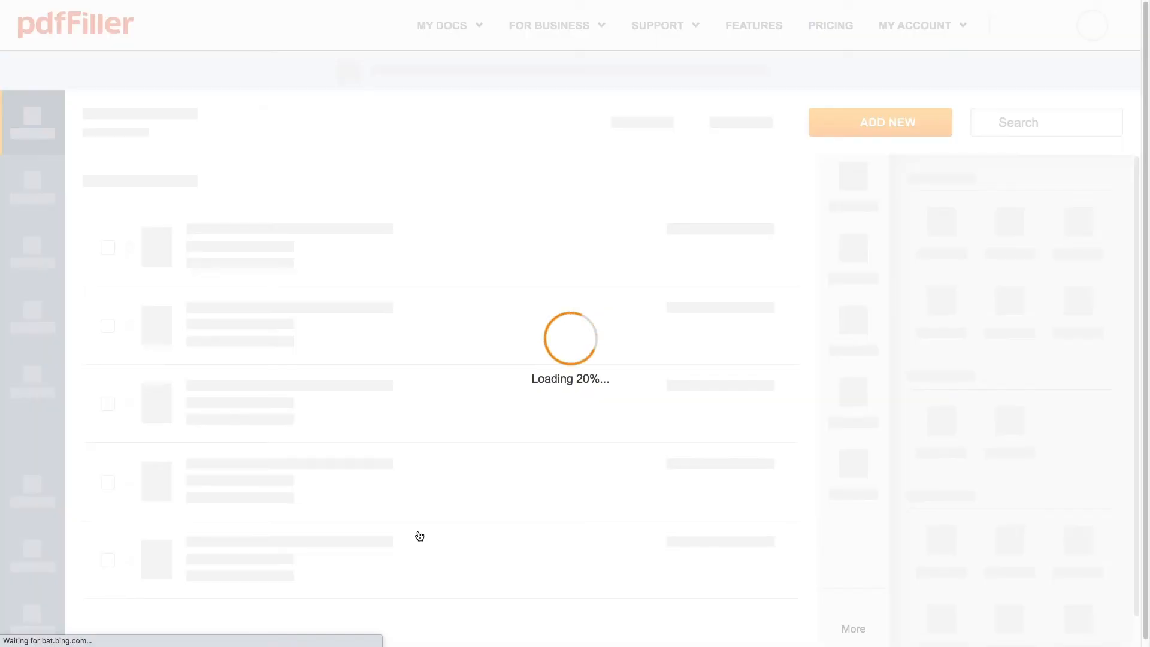